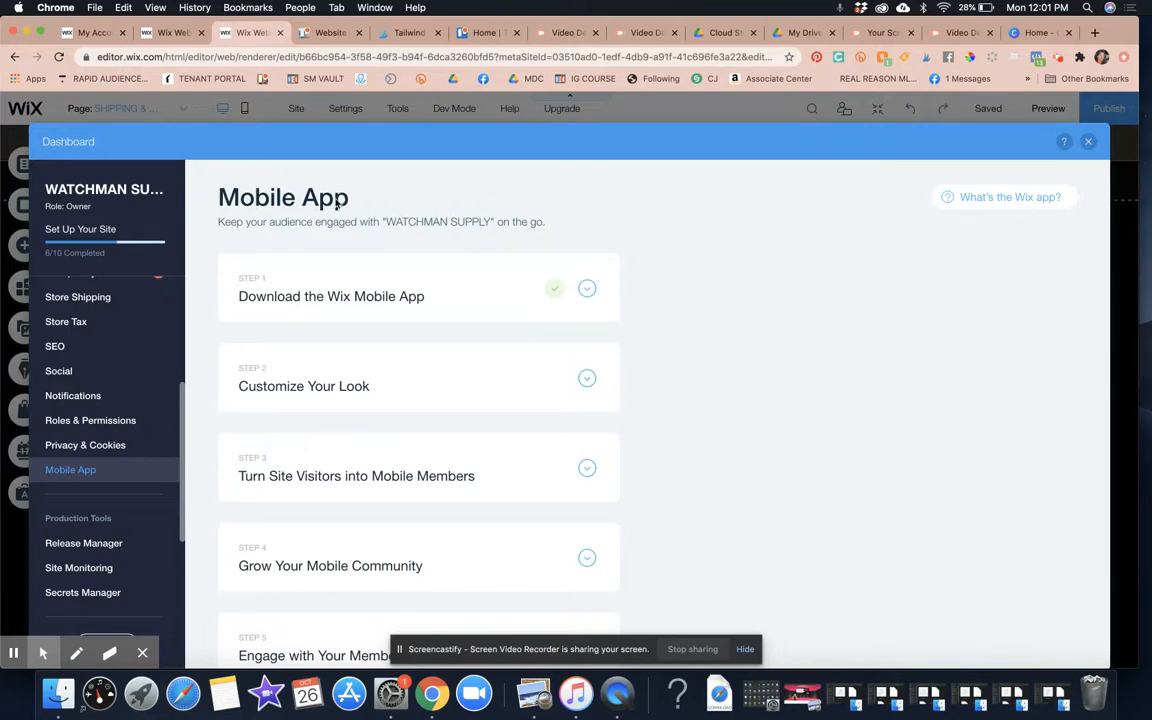
pyautogui.moveTo(355, 200)
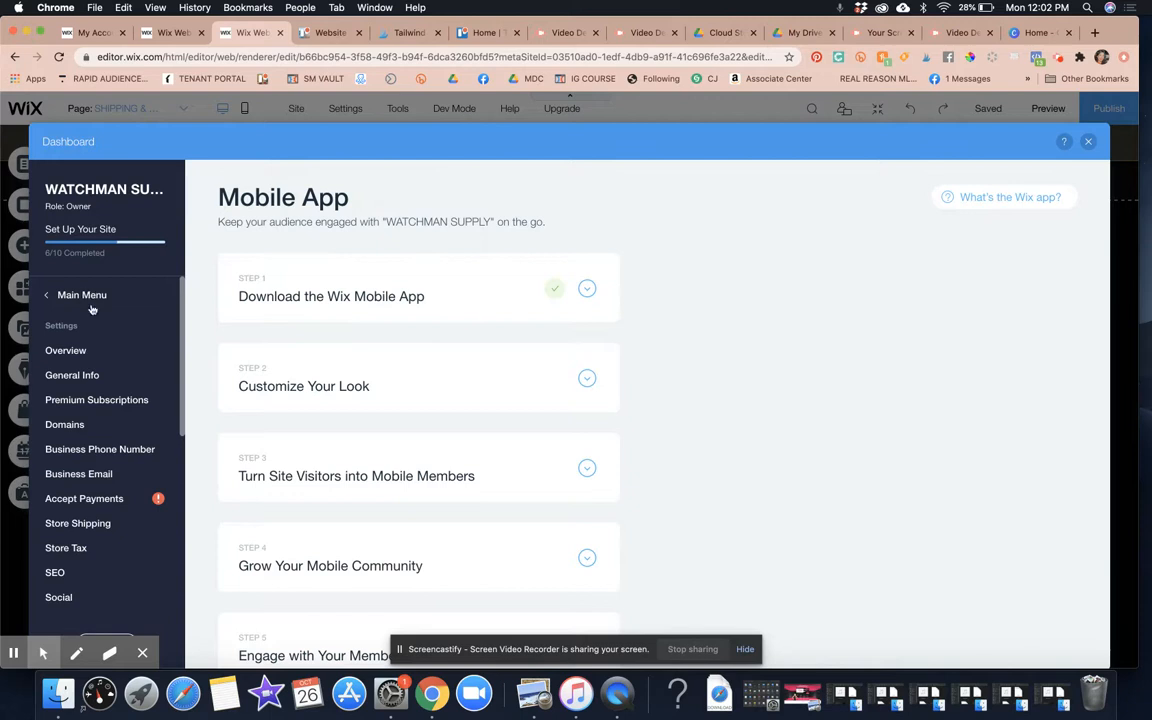
# - Expand the Download the Wix Mobile App step, then open and collapse Customize Your Look
pyautogui.click(81, 294)
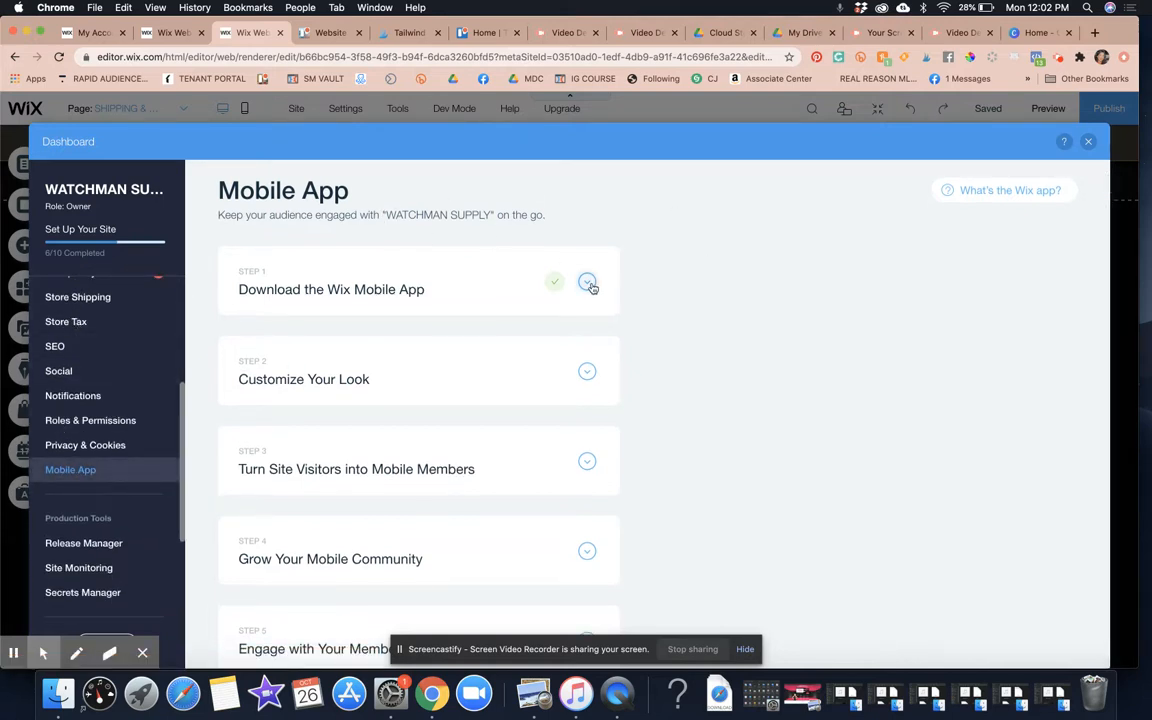
pyautogui.click(587, 282)
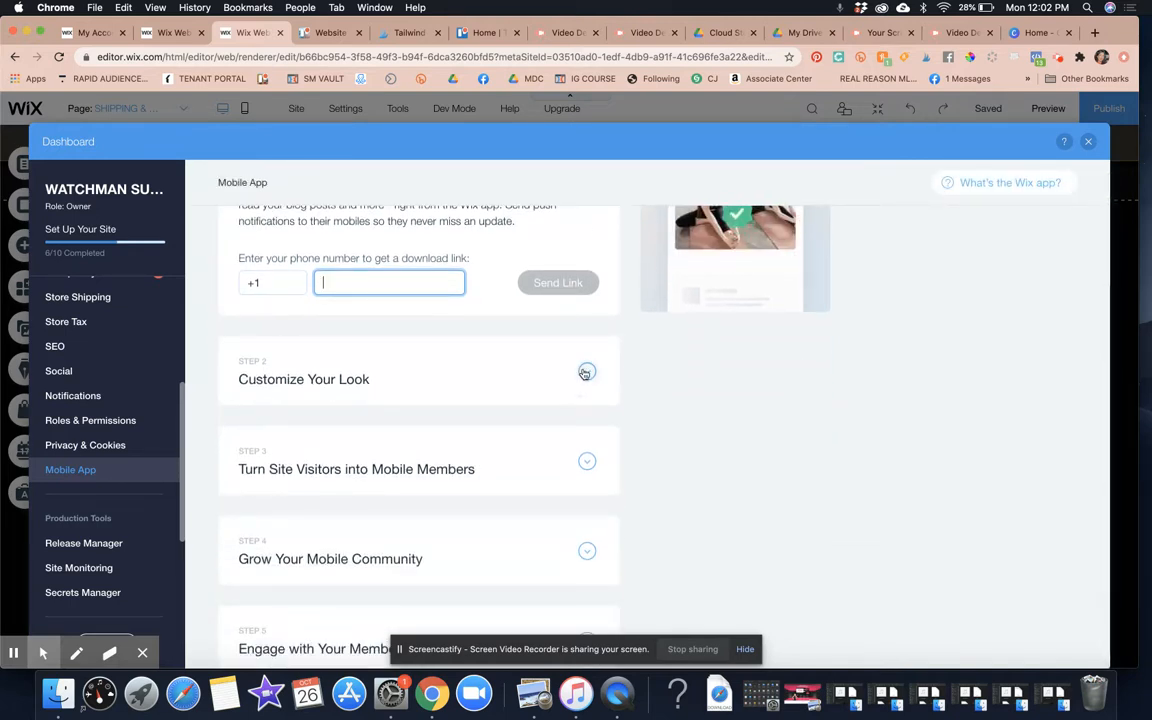
pyautogui.click(587, 372)
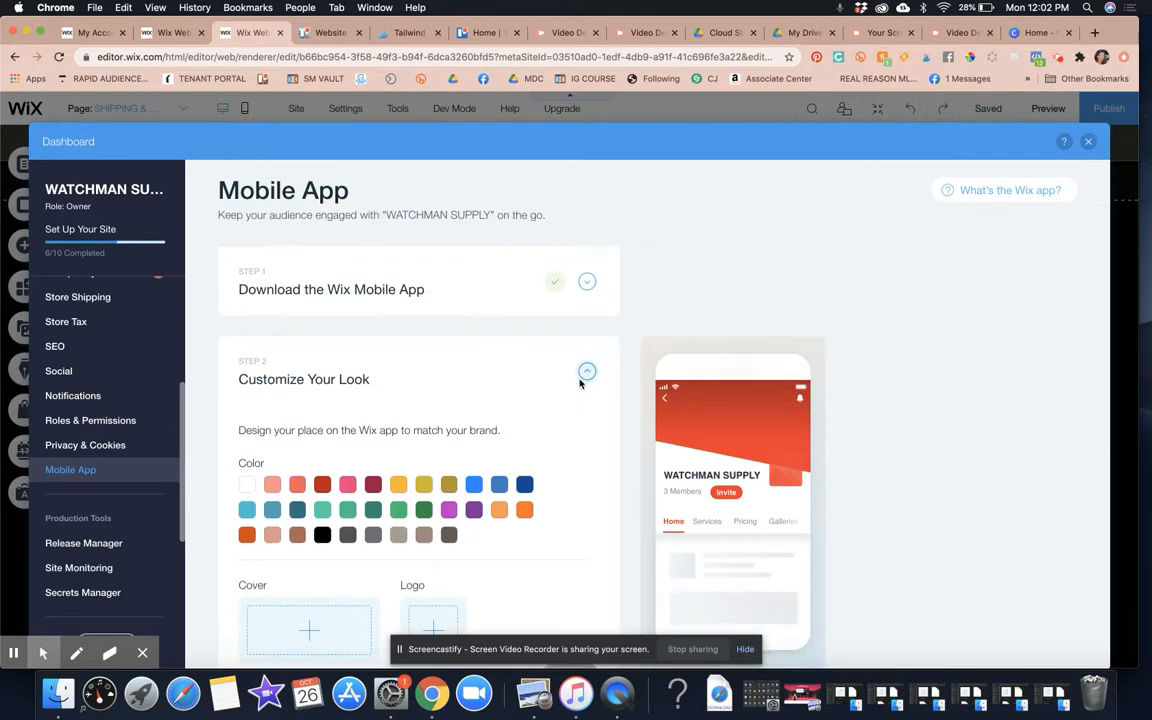
pyautogui.click(587, 372)
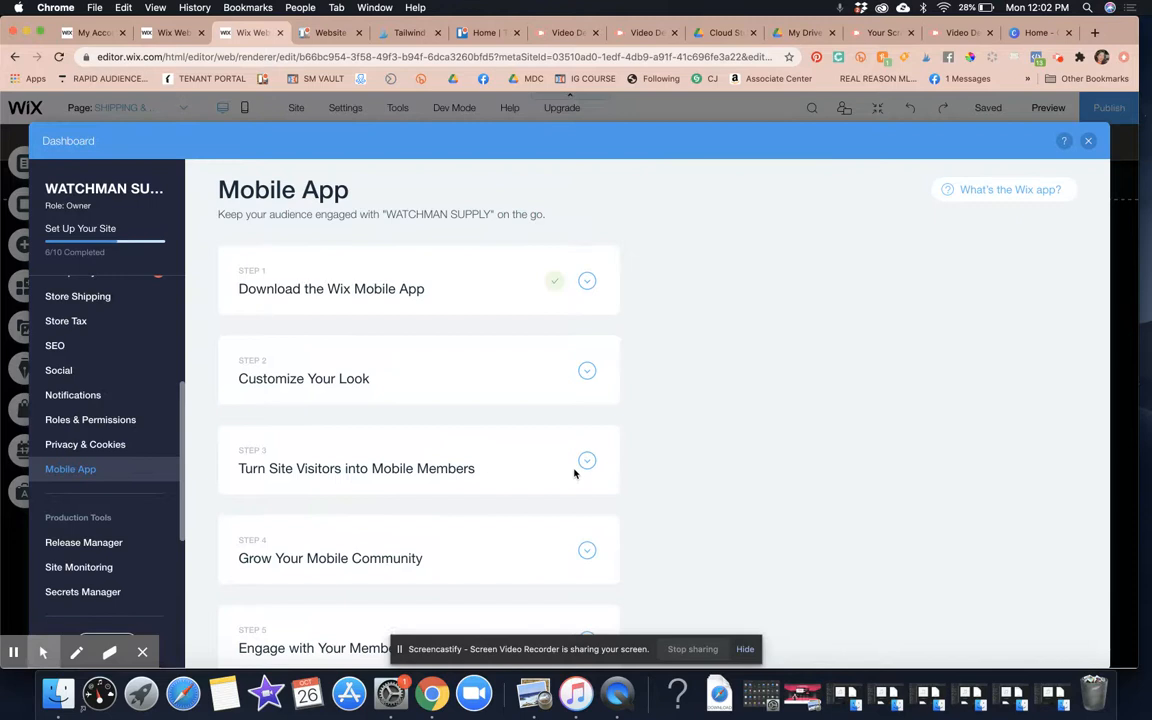
pyautogui.moveTo(460, 411)
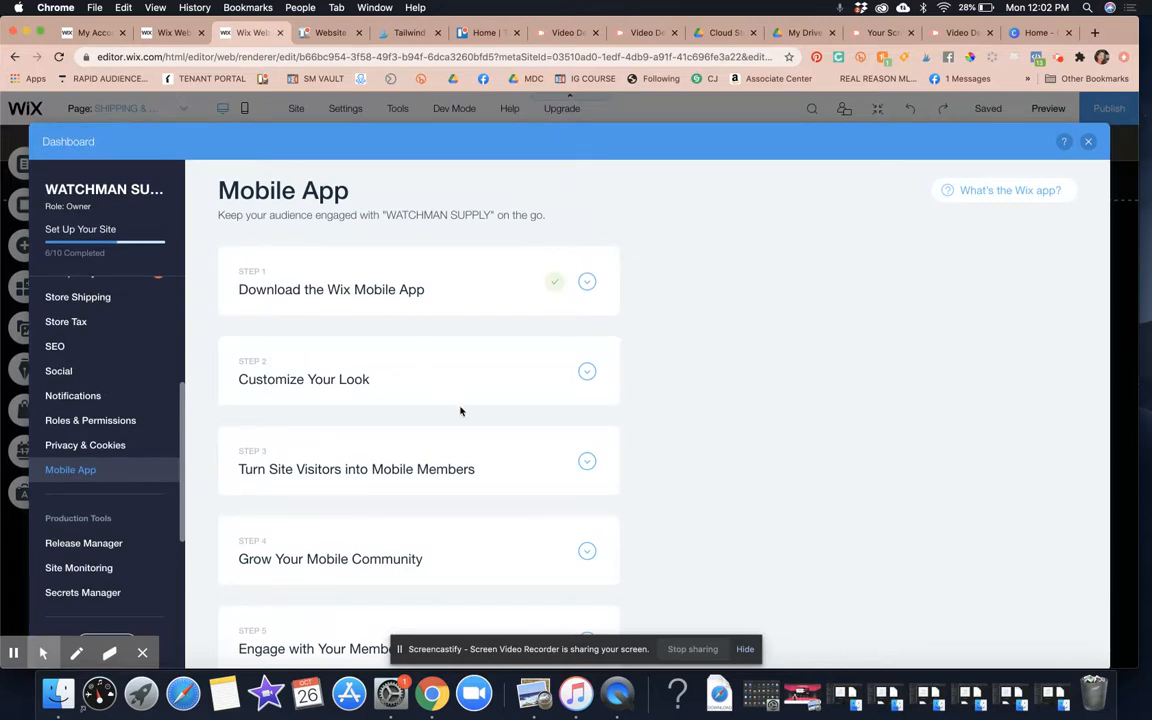
pyautogui.moveTo(338, 284)
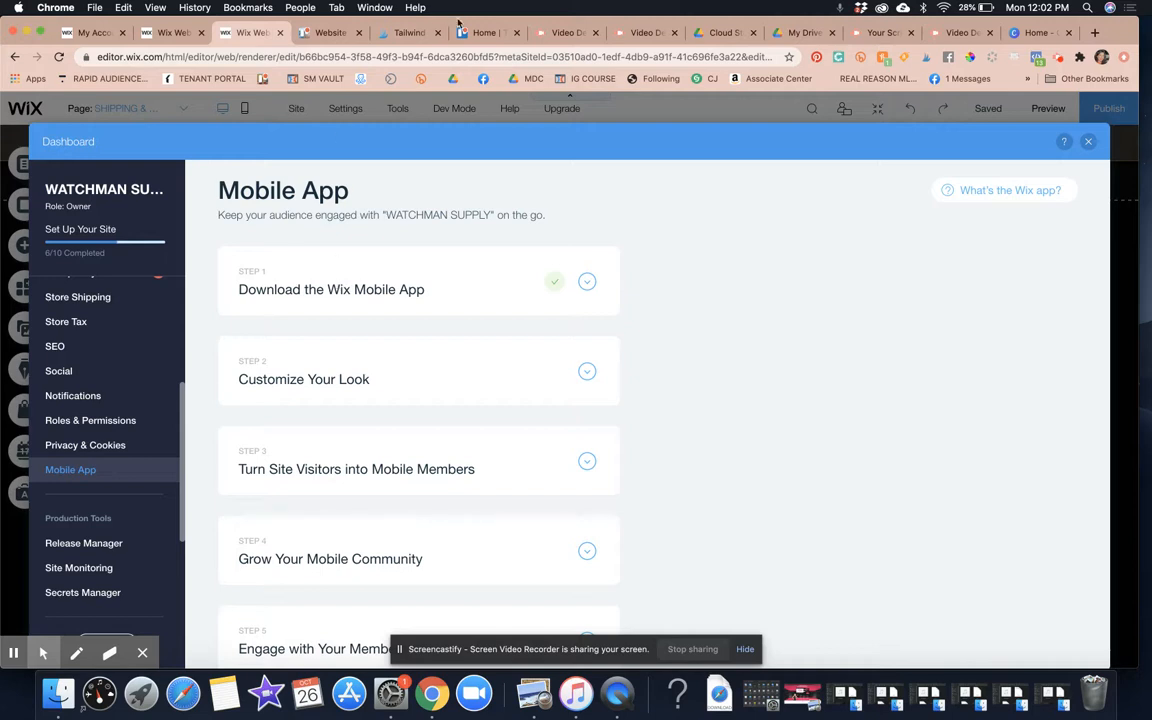
# - Scroll through the Trello tutorials board, then return to the Wix Mobile App settings
pyautogui.click(486, 32)
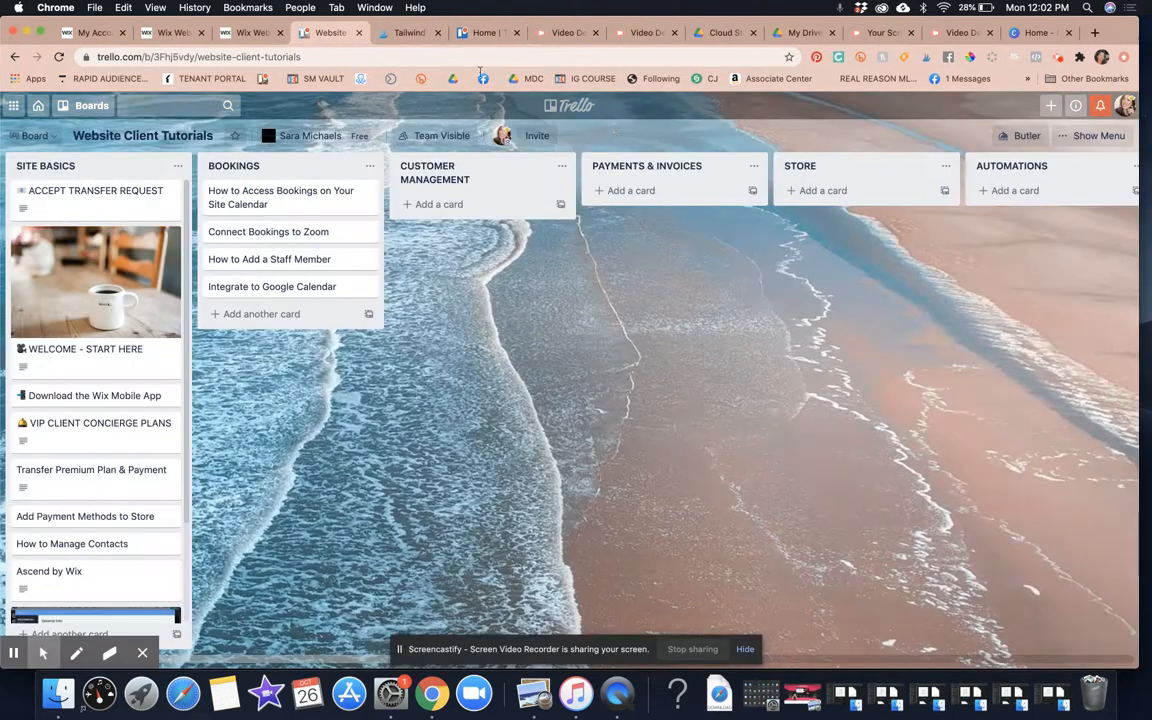
pyautogui.hscroll(3)
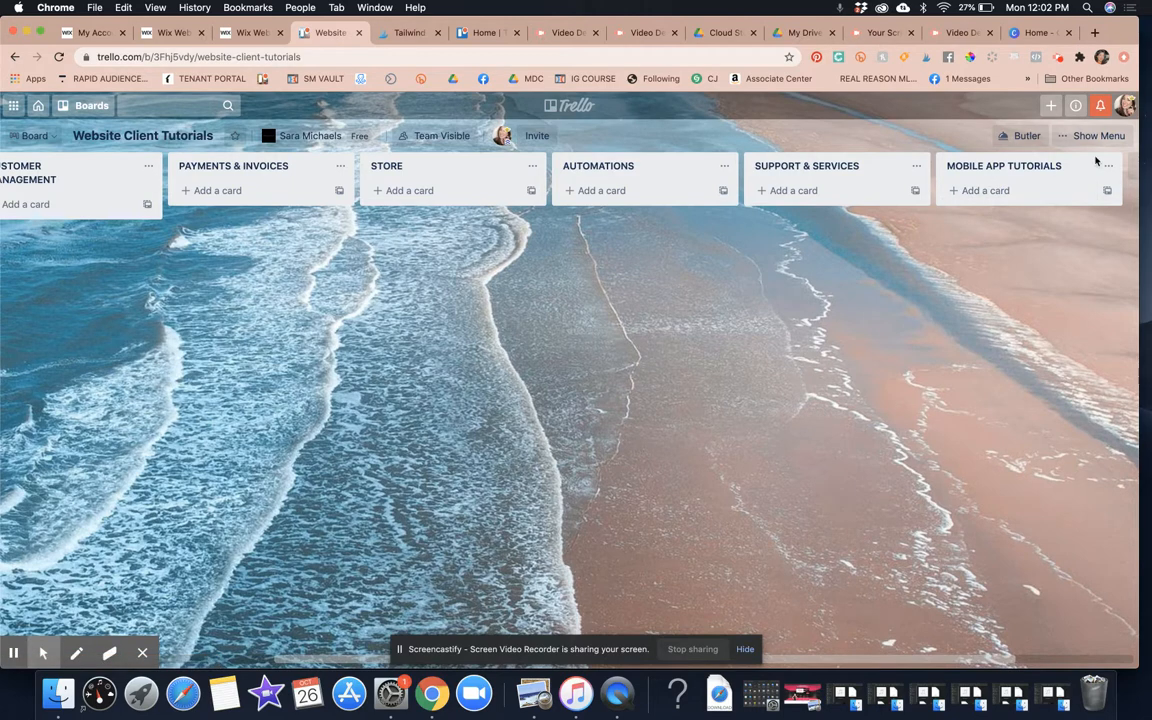
pyautogui.hscroll(-3)
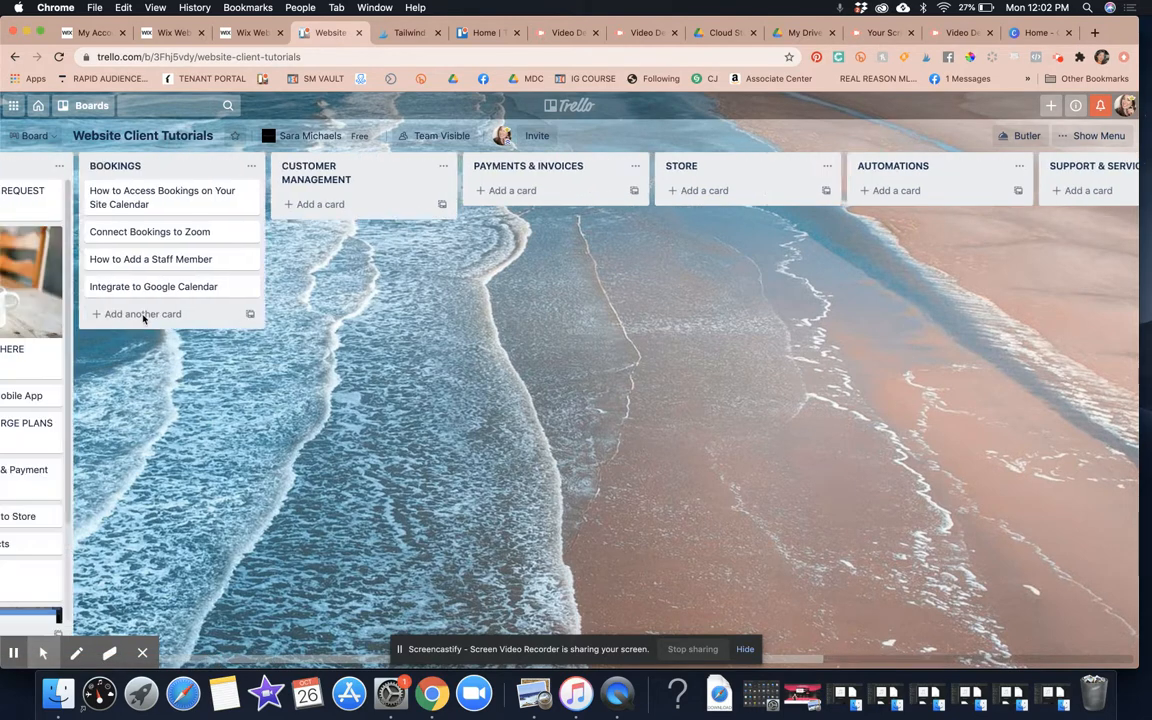
pyautogui.hscroll(3)
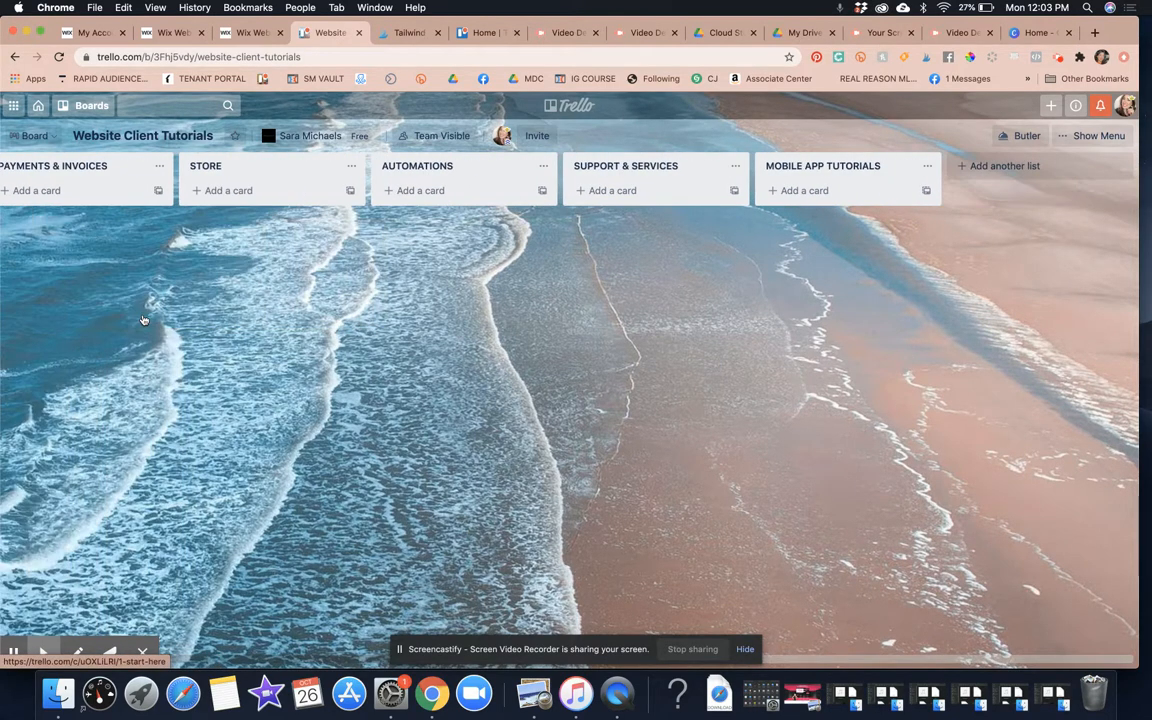
pyautogui.moveTo(846, 168)
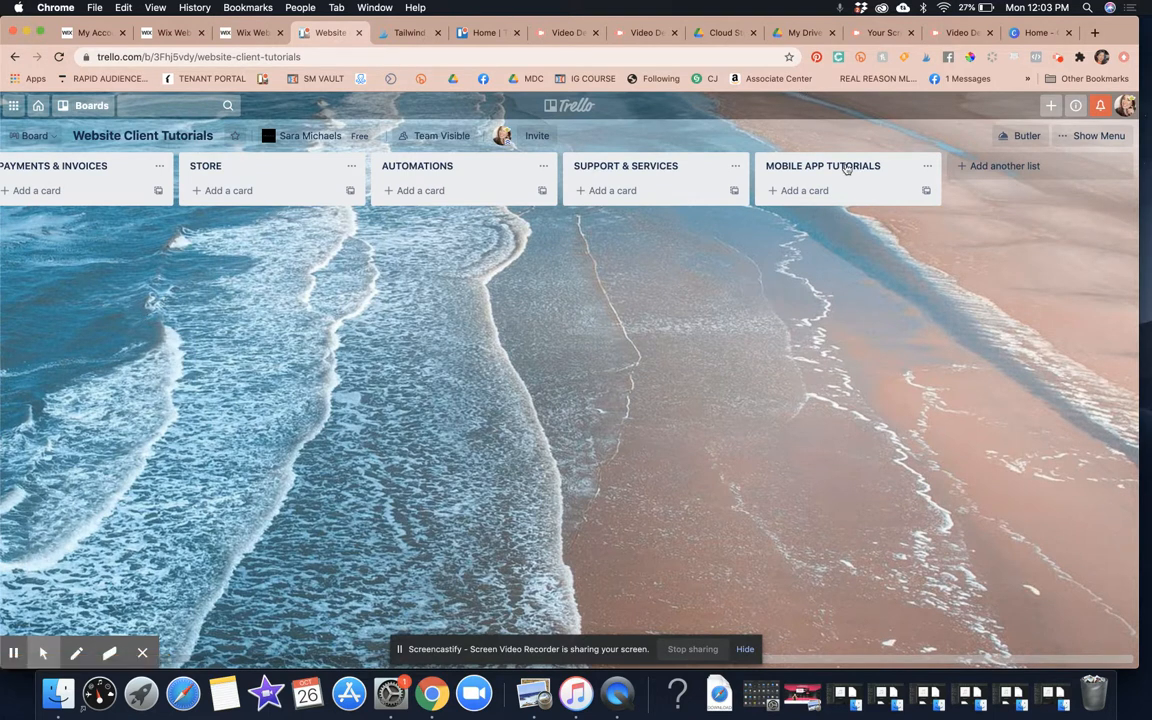
pyautogui.moveTo(779, 350)
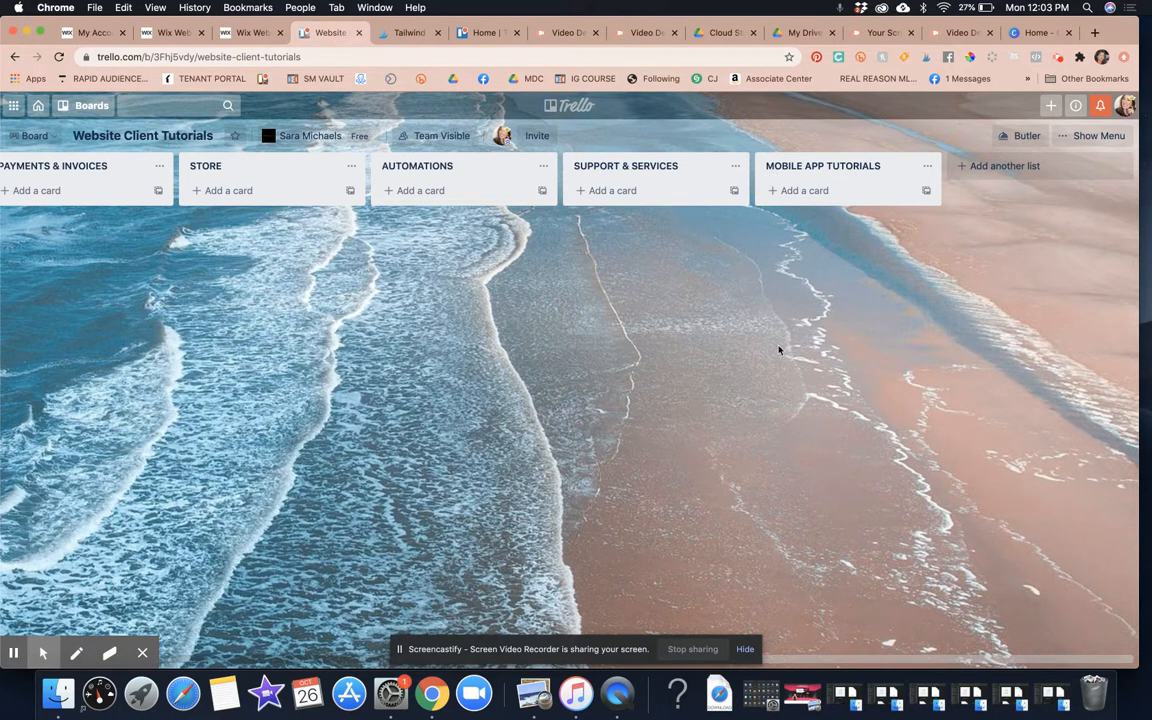
pyautogui.moveTo(851, 172)
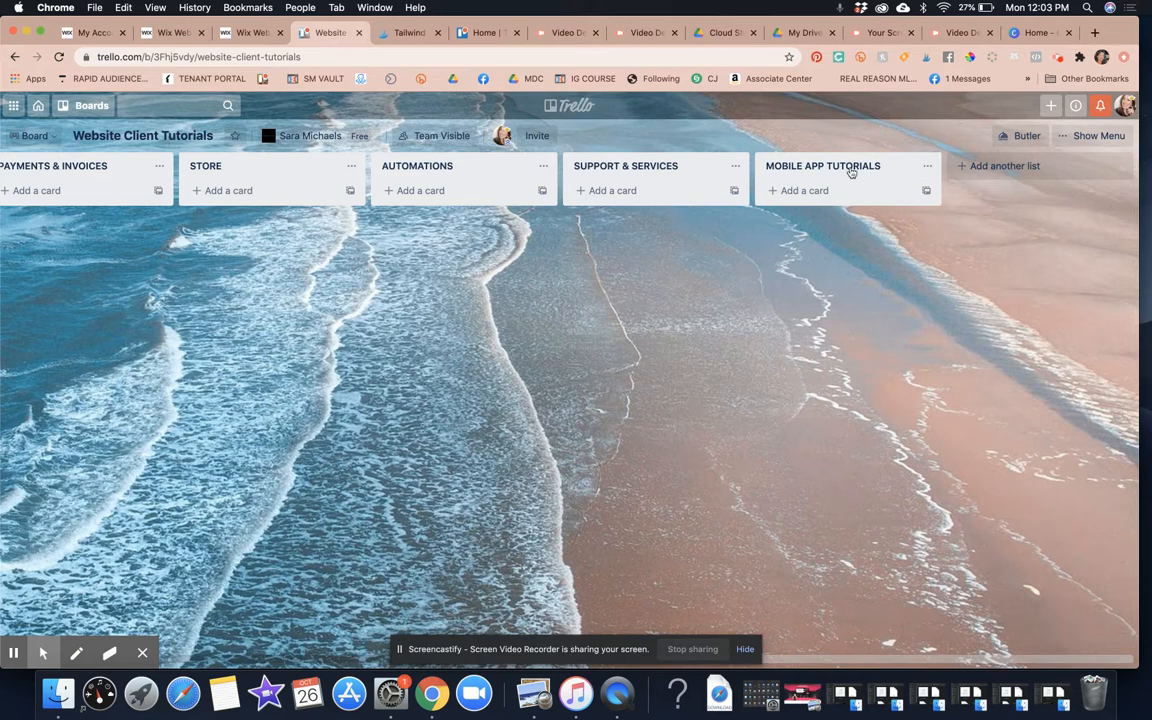
pyautogui.moveTo(784, 509)
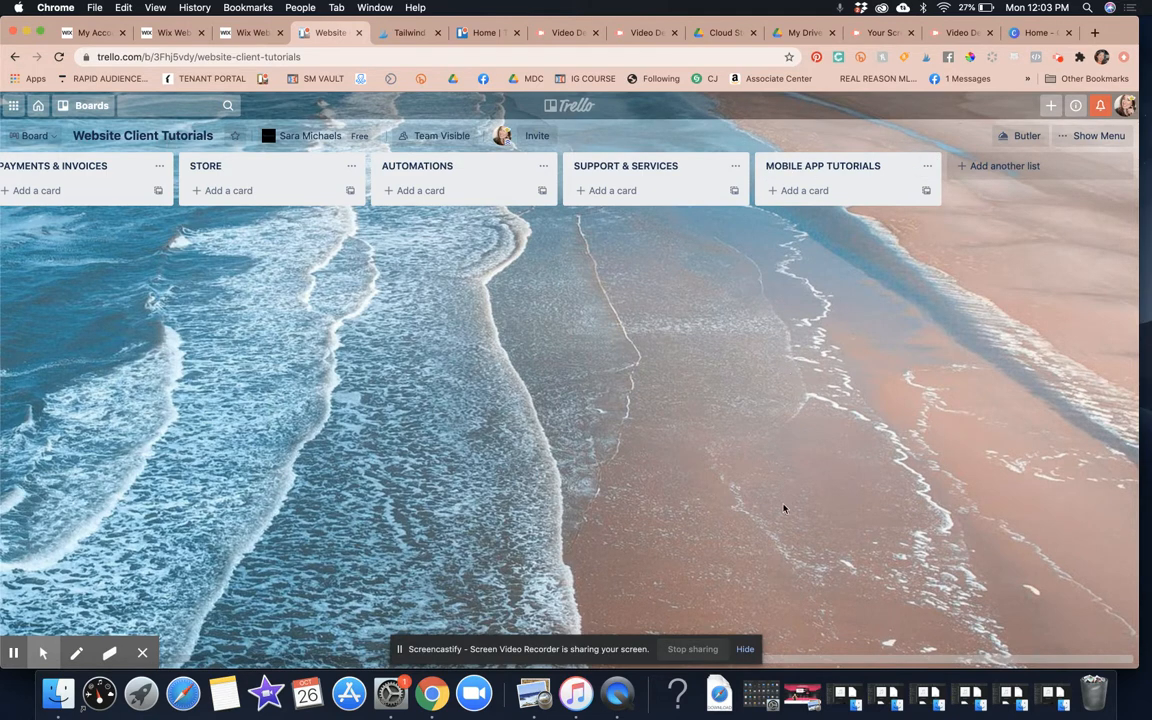
pyautogui.hscroll(-3)
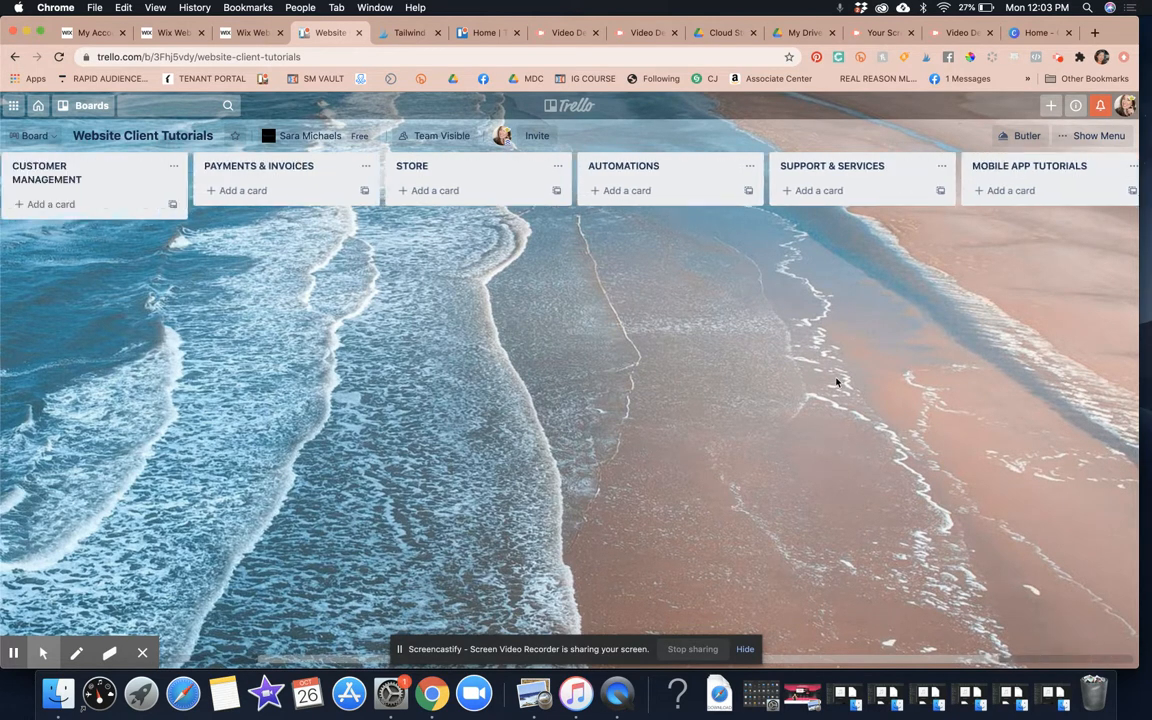
pyautogui.hscroll(-3)
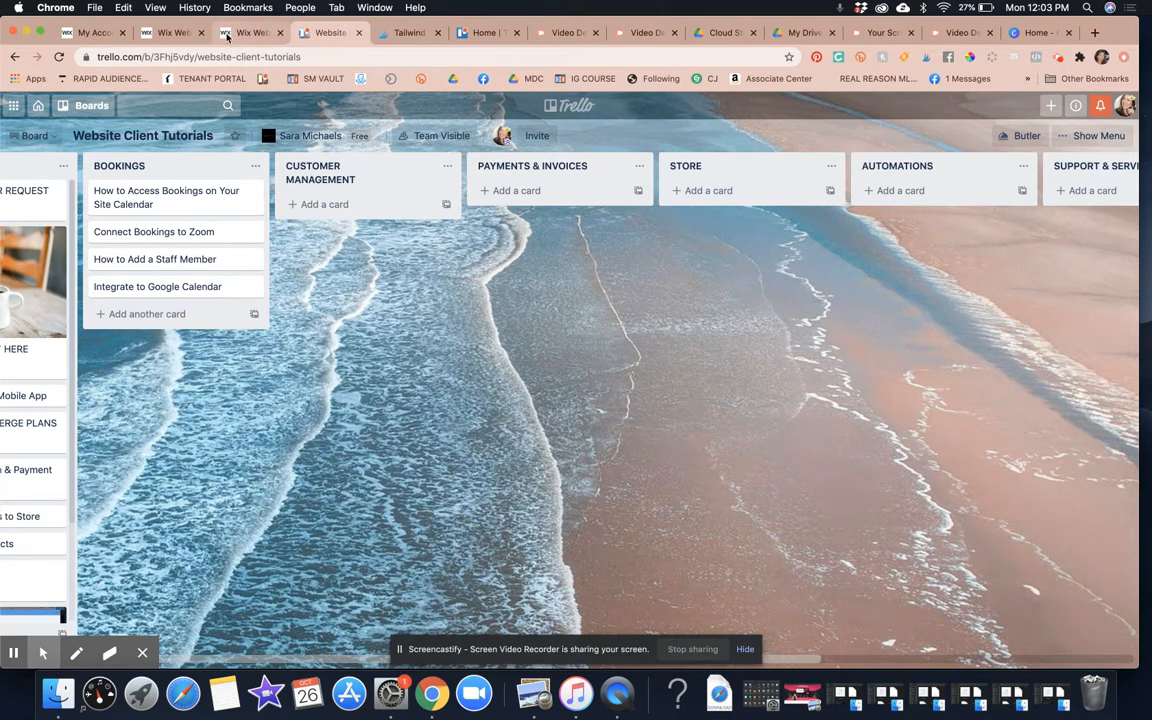
pyautogui.click(250, 32)
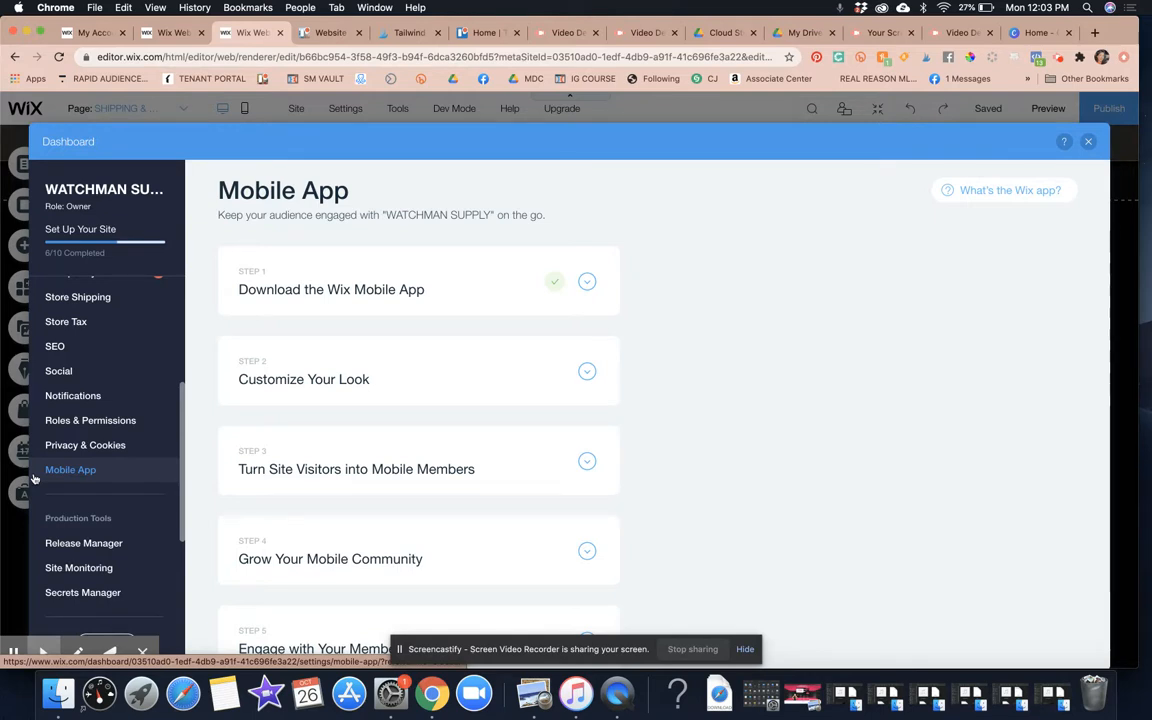
pyautogui.moveTo(1034, 198)
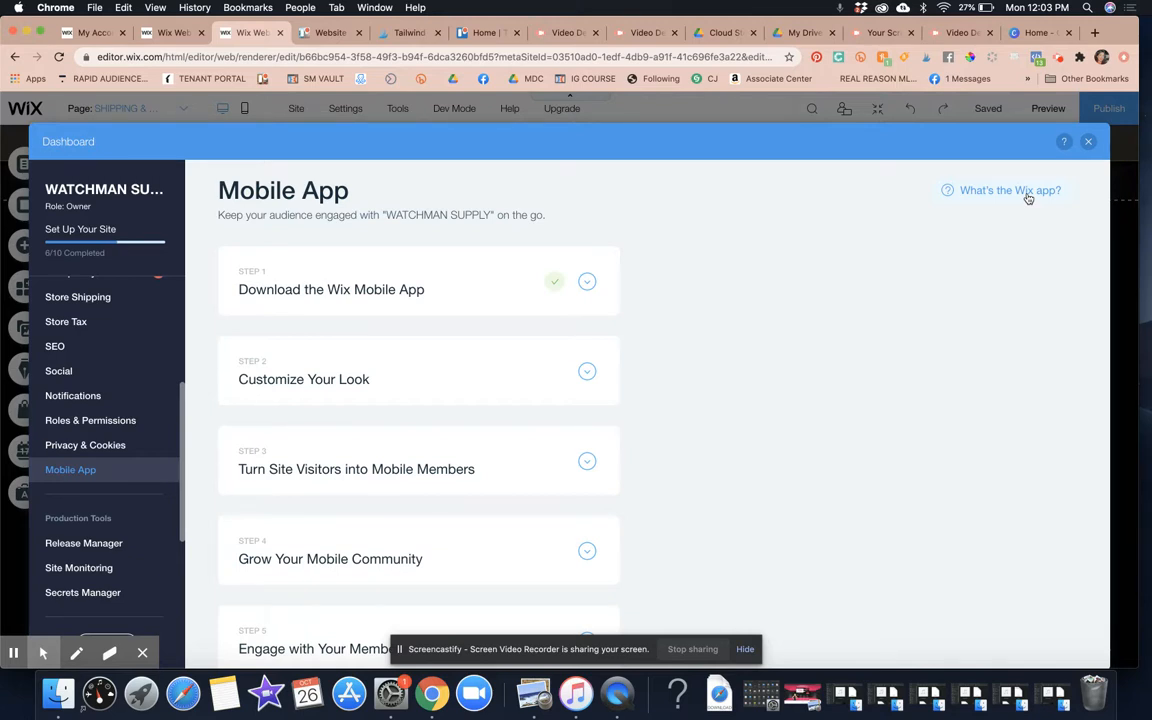
pyautogui.moveTo(884, 178)
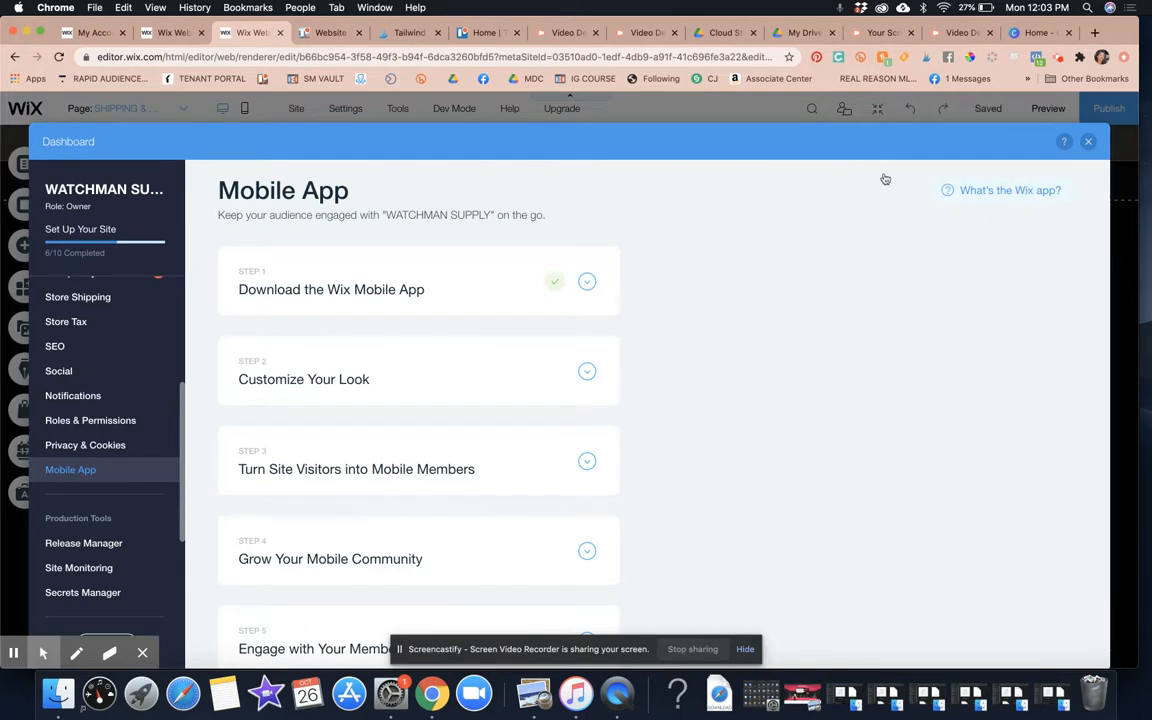